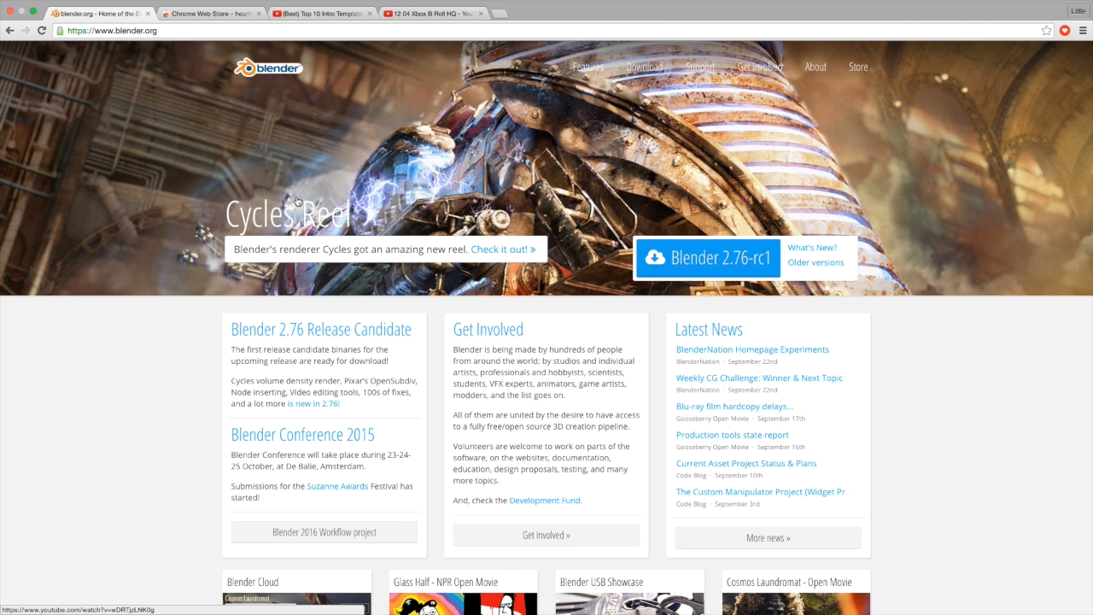
mouse_move(359, 237)
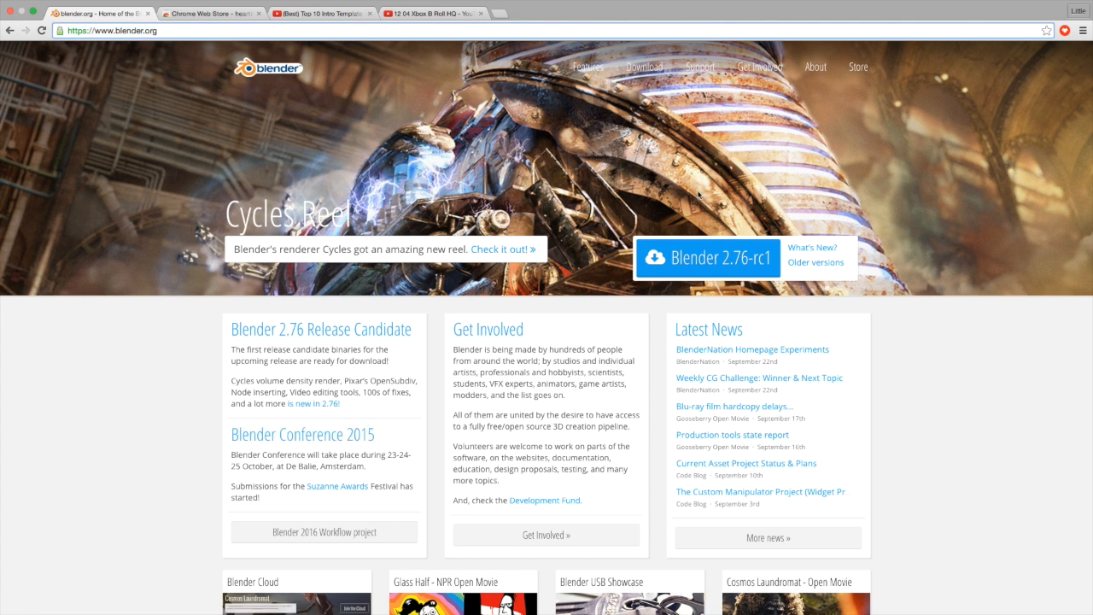
- Leave blender.org and move toward the YouTube intro template video
click(111, 30)
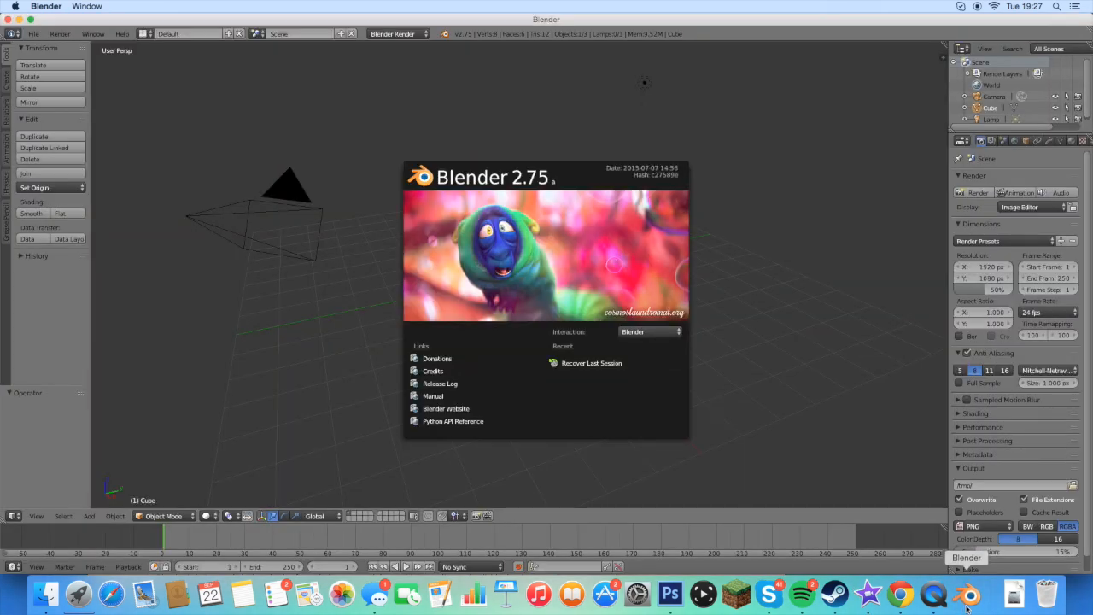
mouse_move(642, 222)
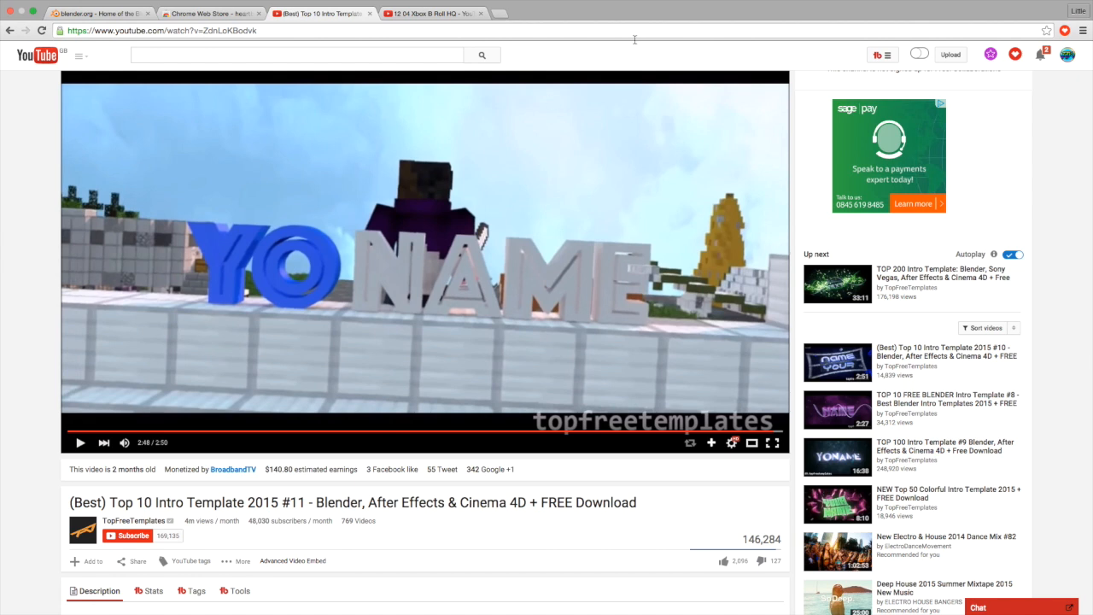
- Start a YouTube search for 'Blender f' and abandon it without running
click(268, 55)
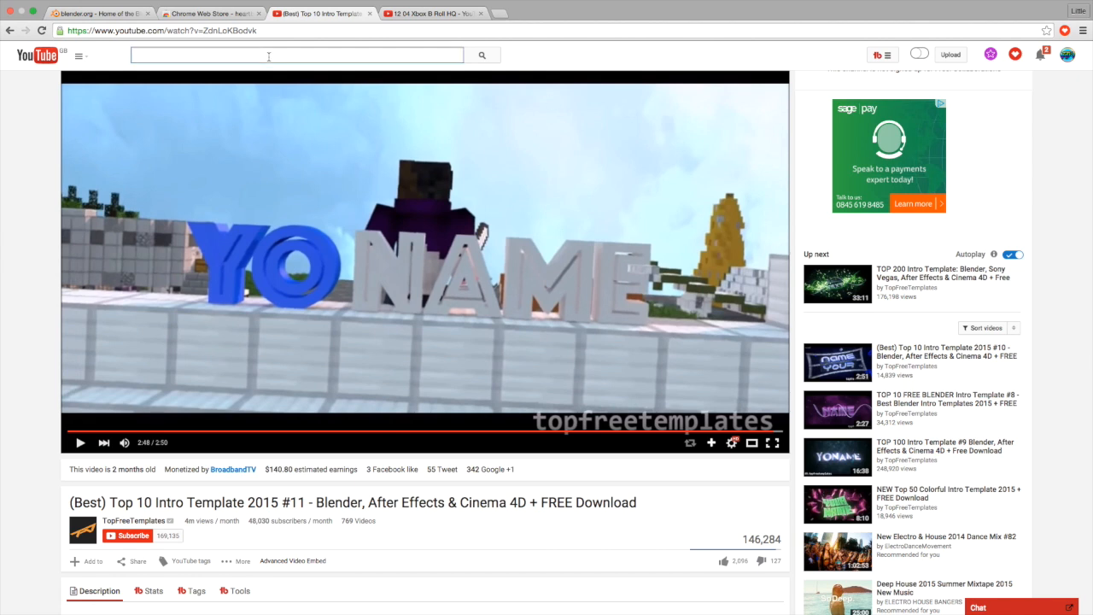
text(B)
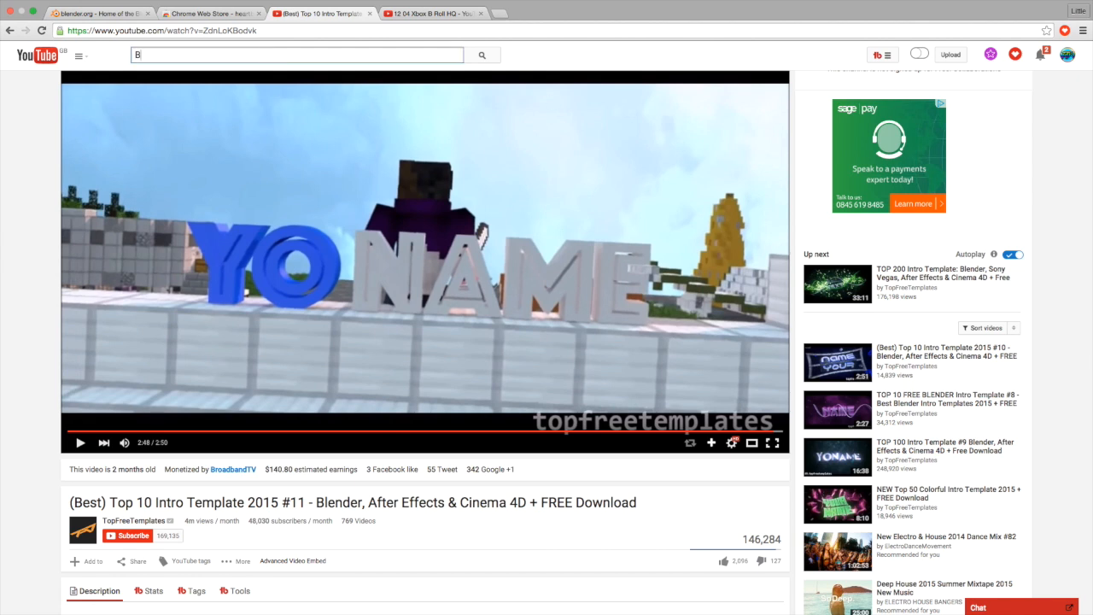
text(lender free intro template)
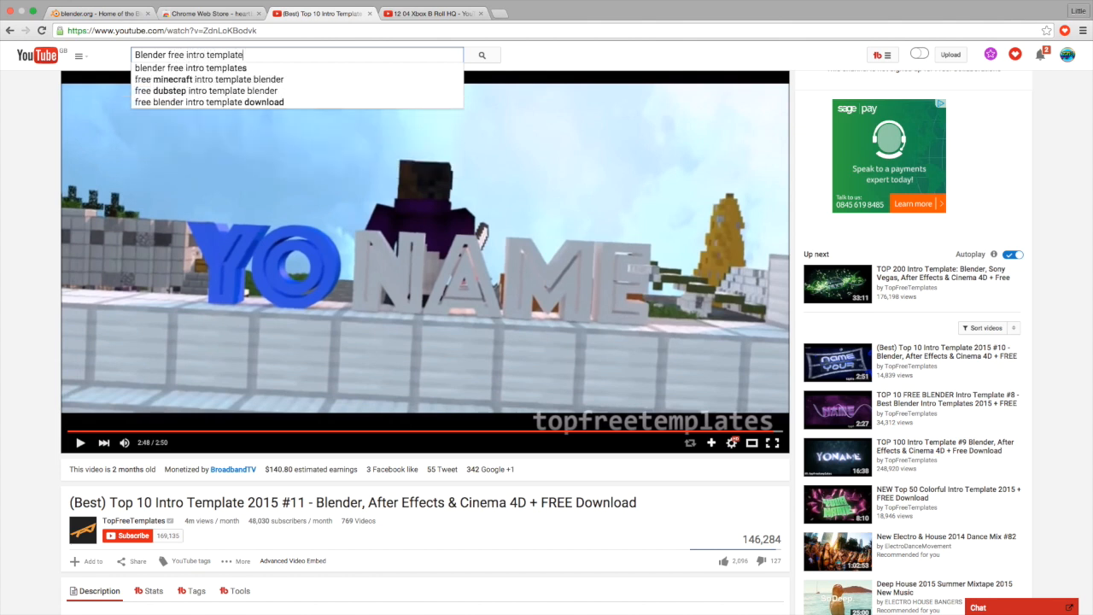
key(backspace)
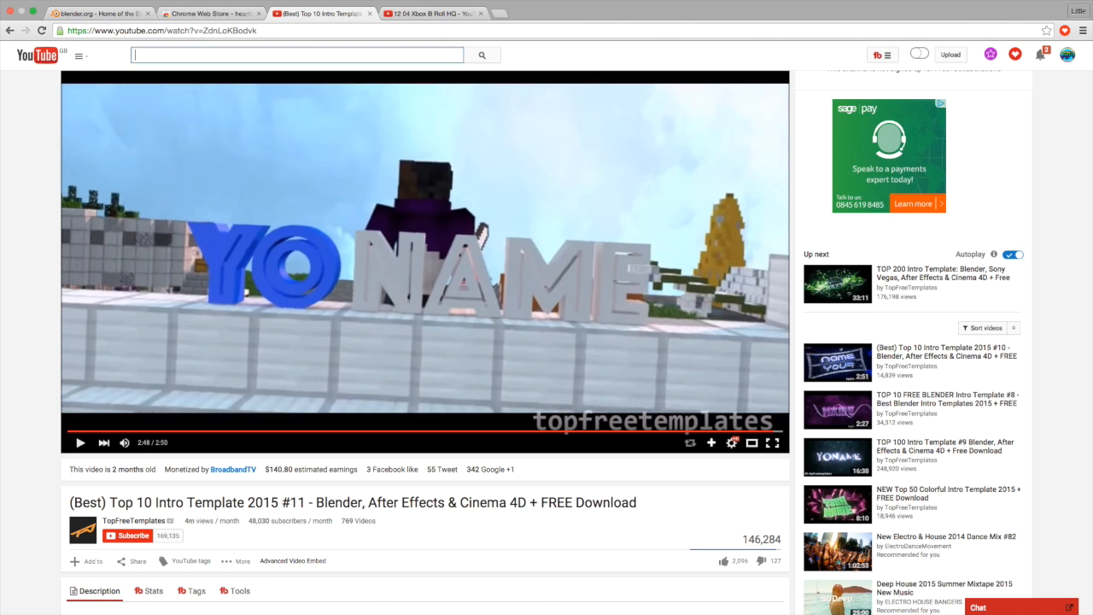
- Expand the intro template video's description to reveal its download links
scroll(down, 3)
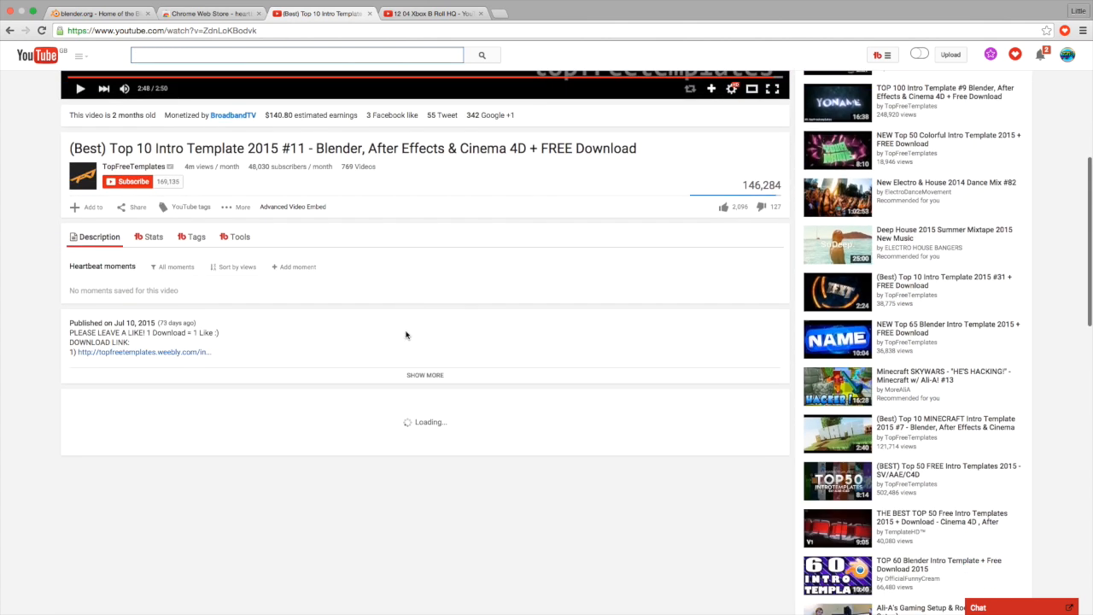
click(424, 374)
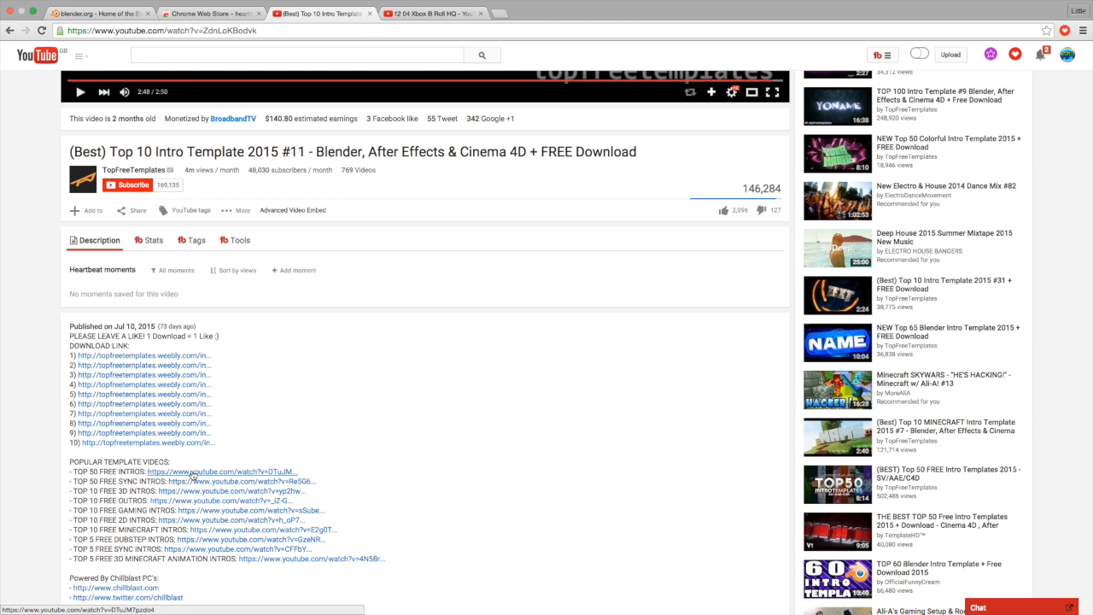
mouse_move(222, 481)
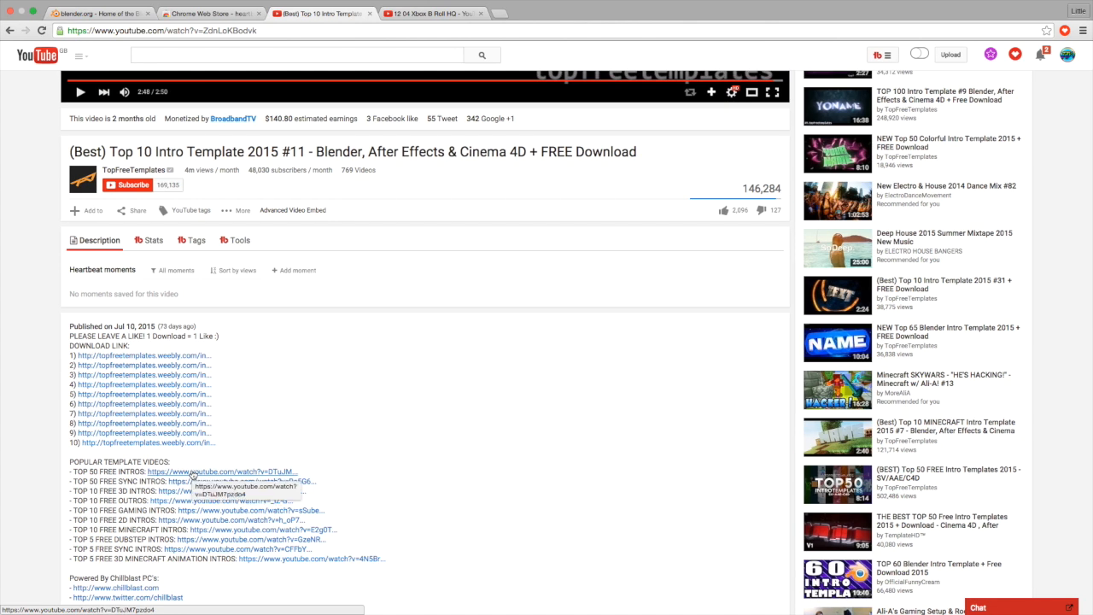
mouse_move(251, 398)
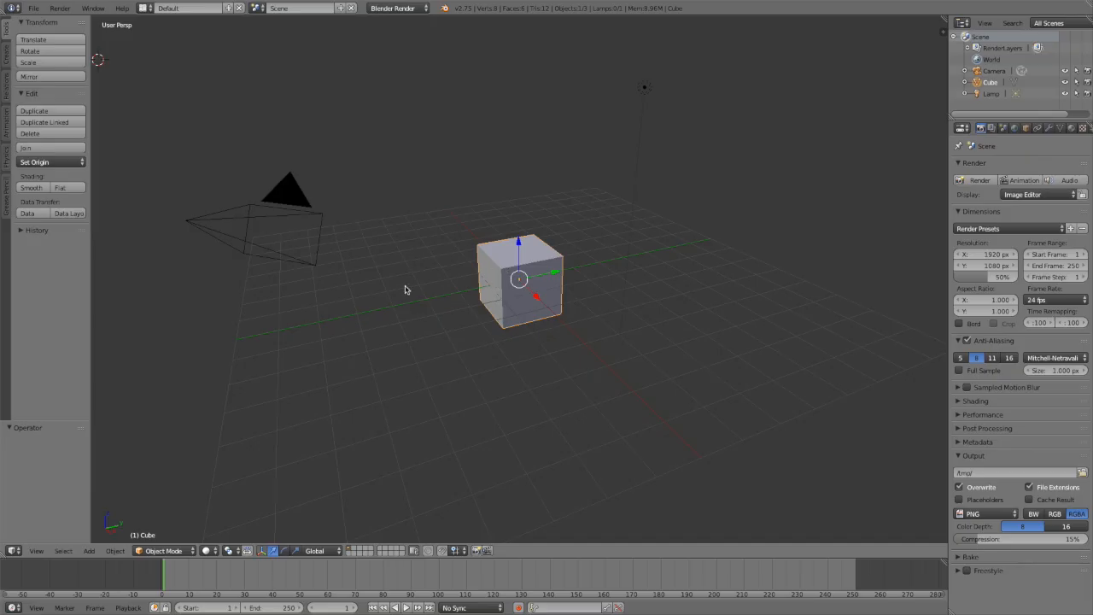
- Load the 'Edit Text Here' .blend intro template from the Game Capture HD Library folder
click(33, 7)
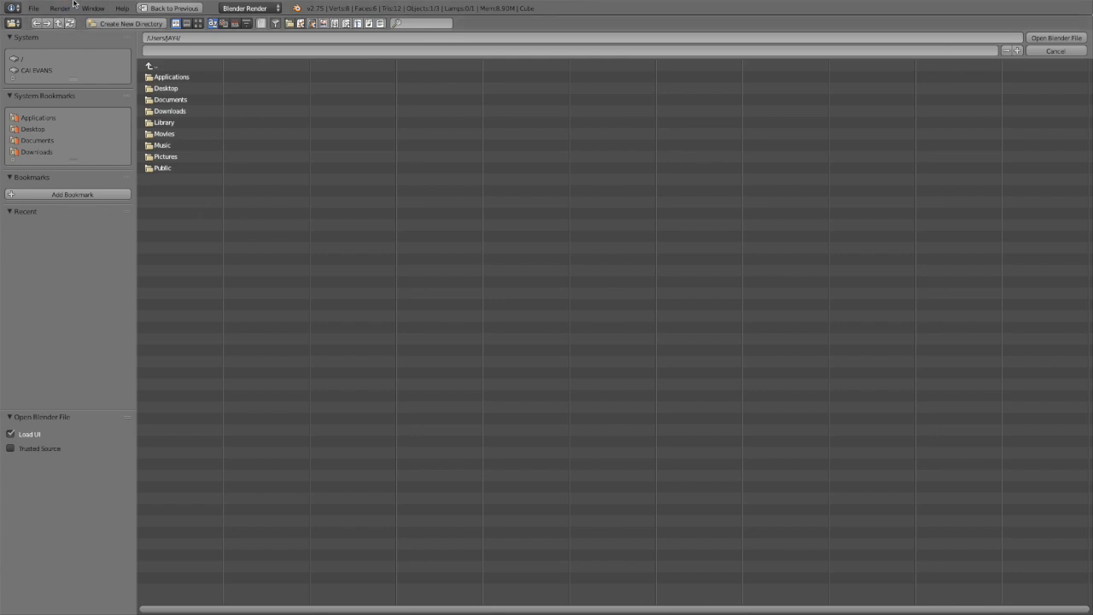
mouse_move(282, 286)
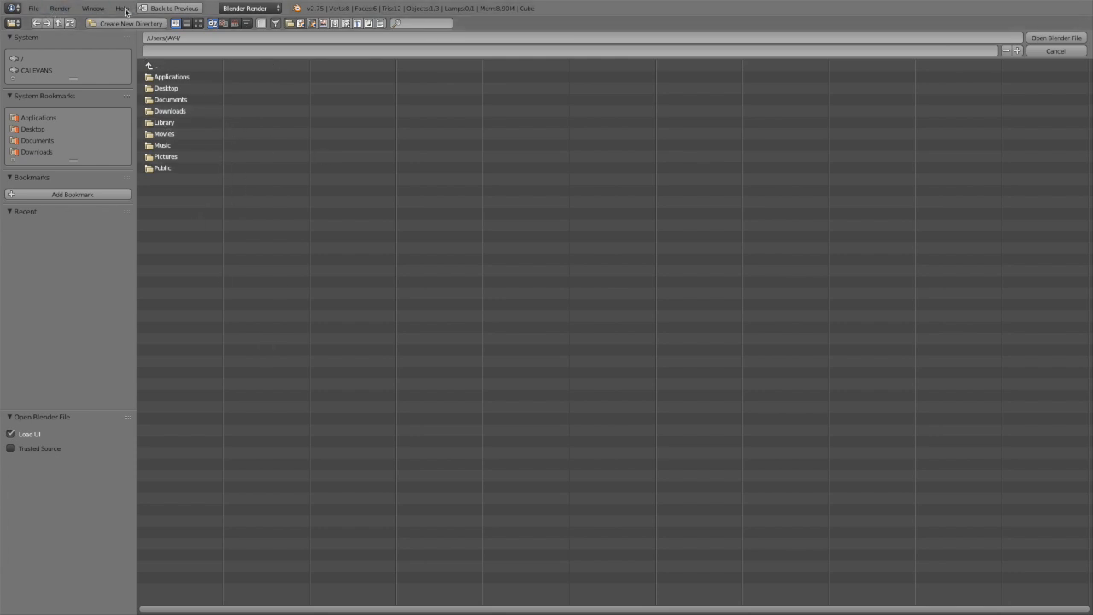
click(34, 7)
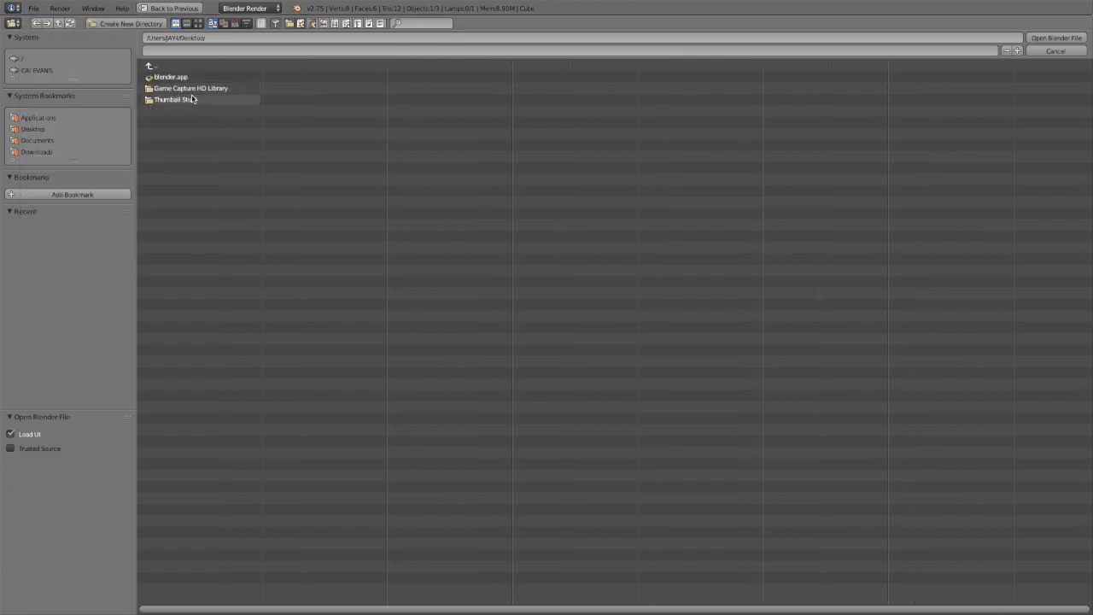
double_click(191, 89)
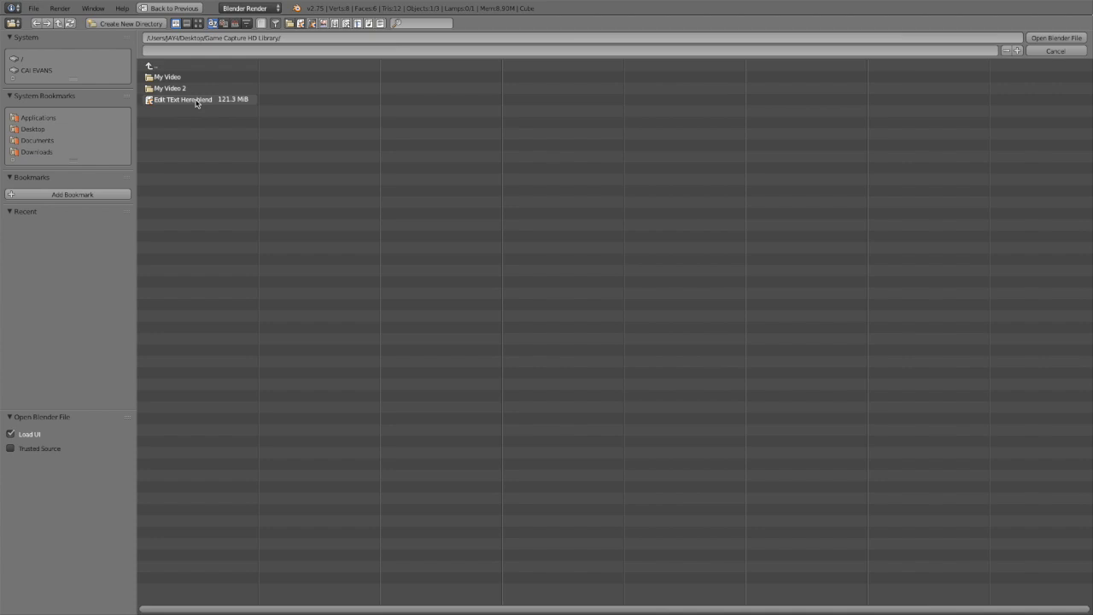
click(181, 99)
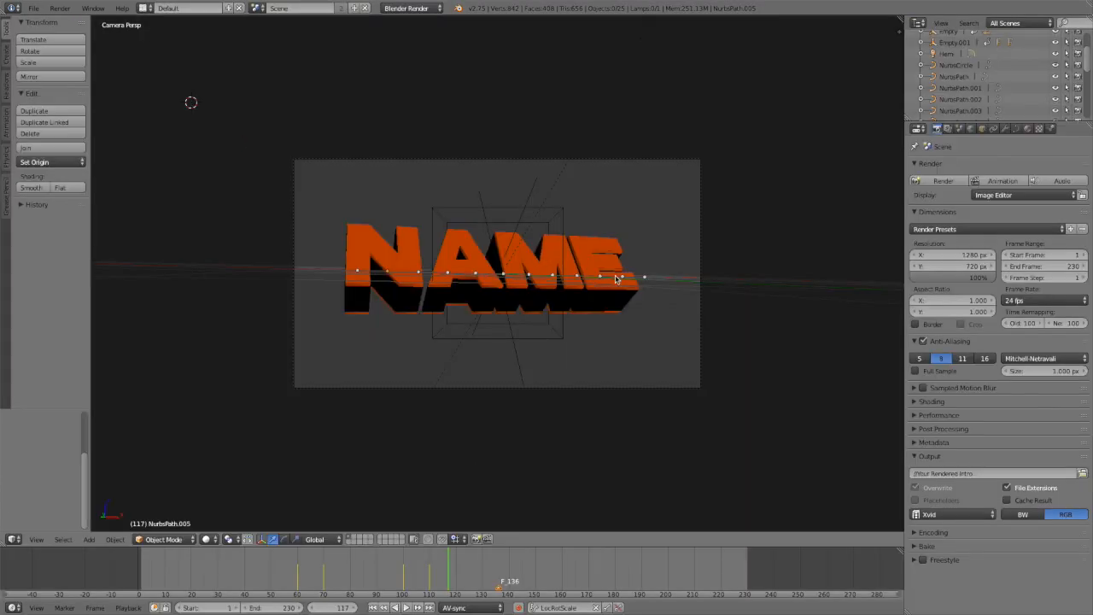
mouse_move(801, 310)
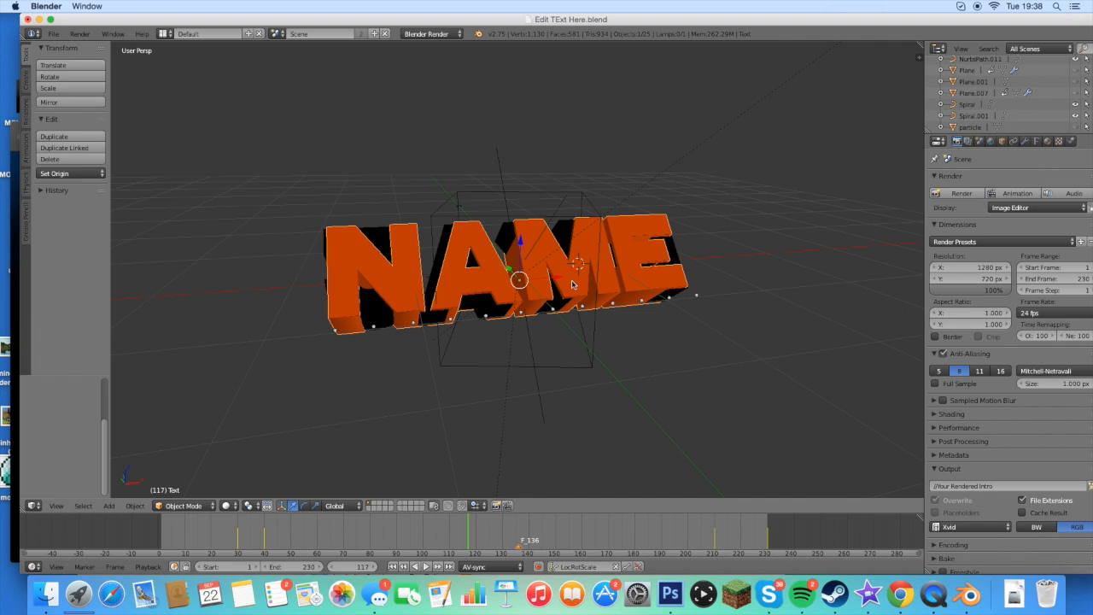
mouse_move(574, 263)
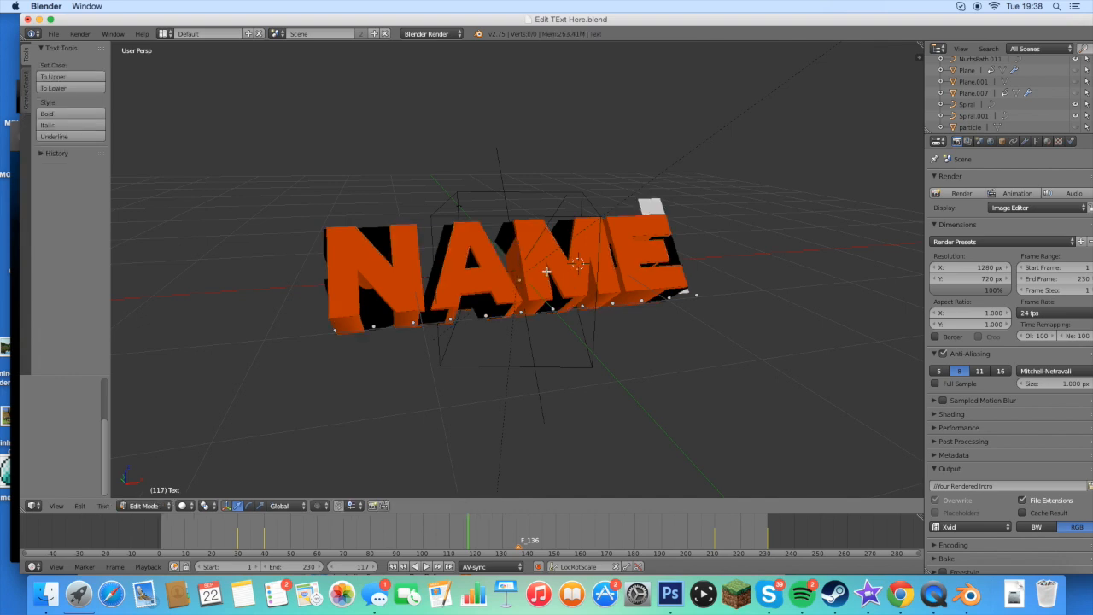
- Replace the orange 3D lettering NAME with 'JAY-I' in Edit Mode
text(JAY-1)
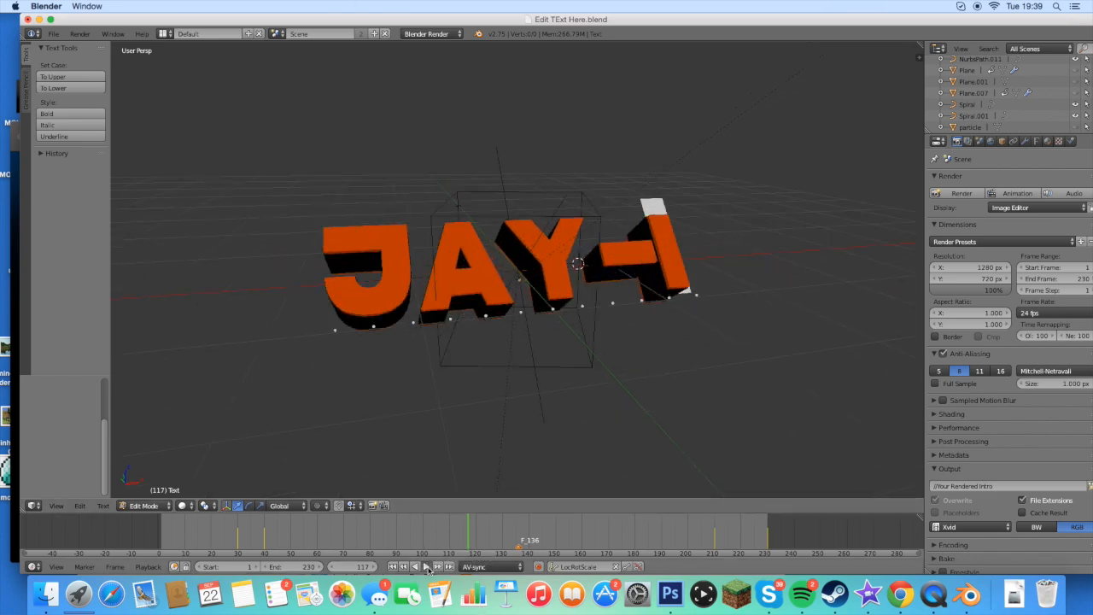
click(423, 567)
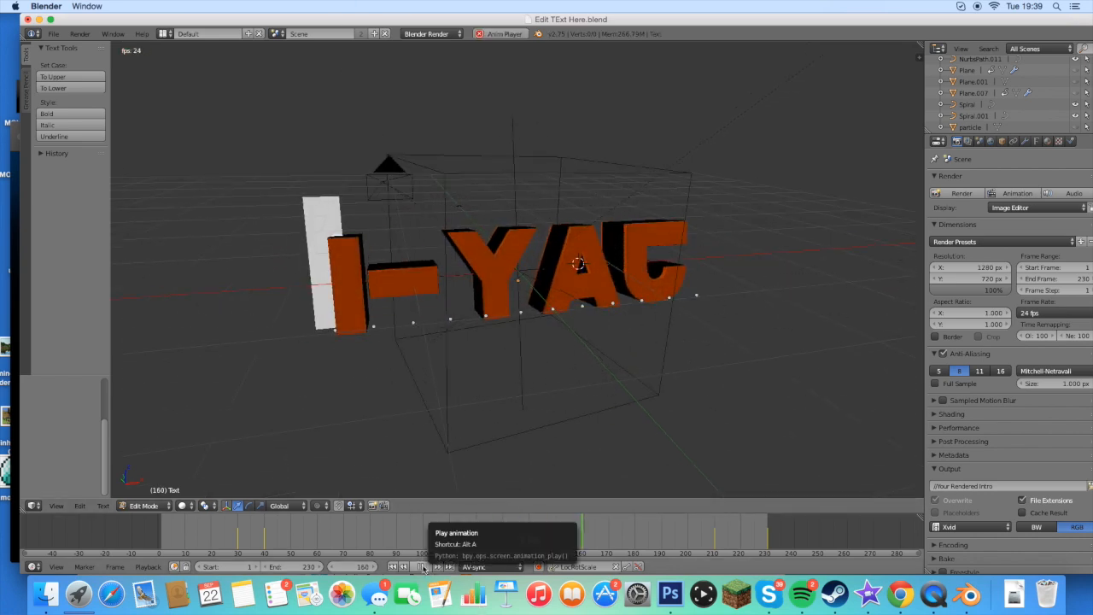
click(425, 567)
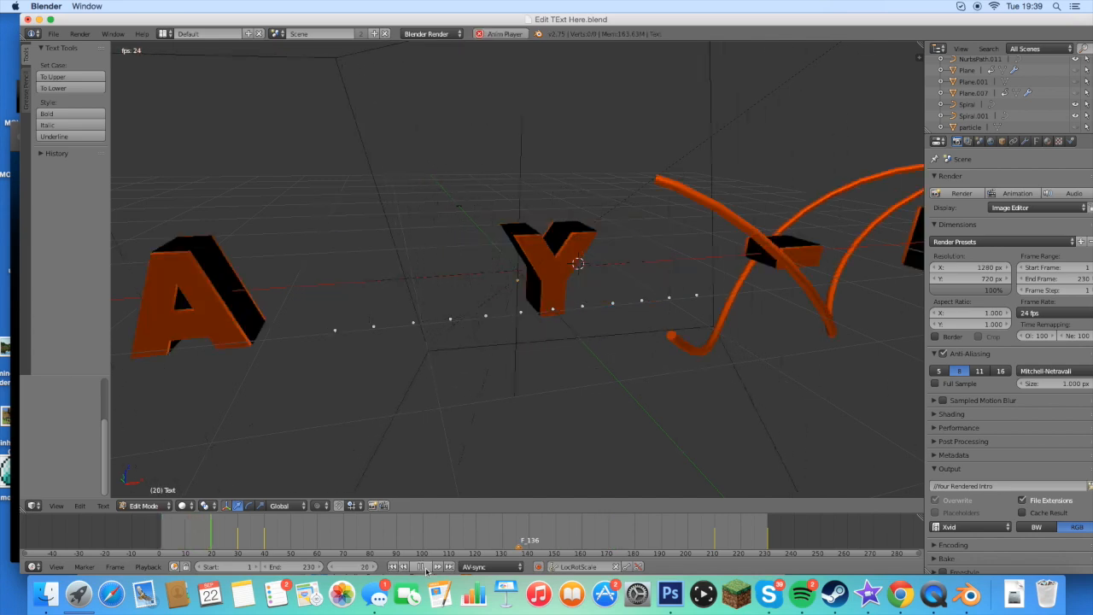
click(422, 567)
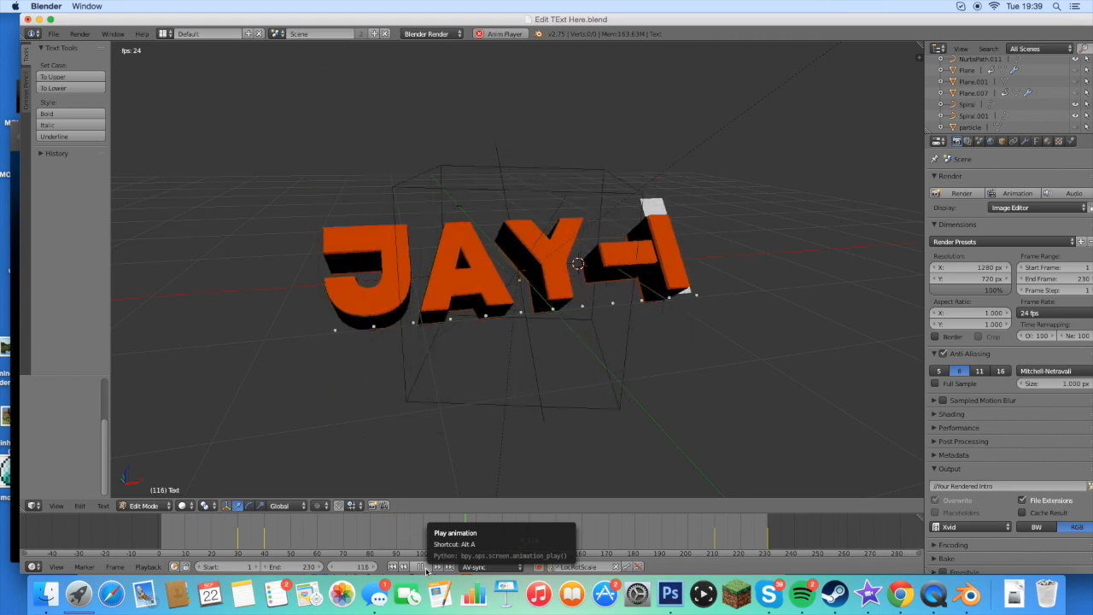
click(420, 567)
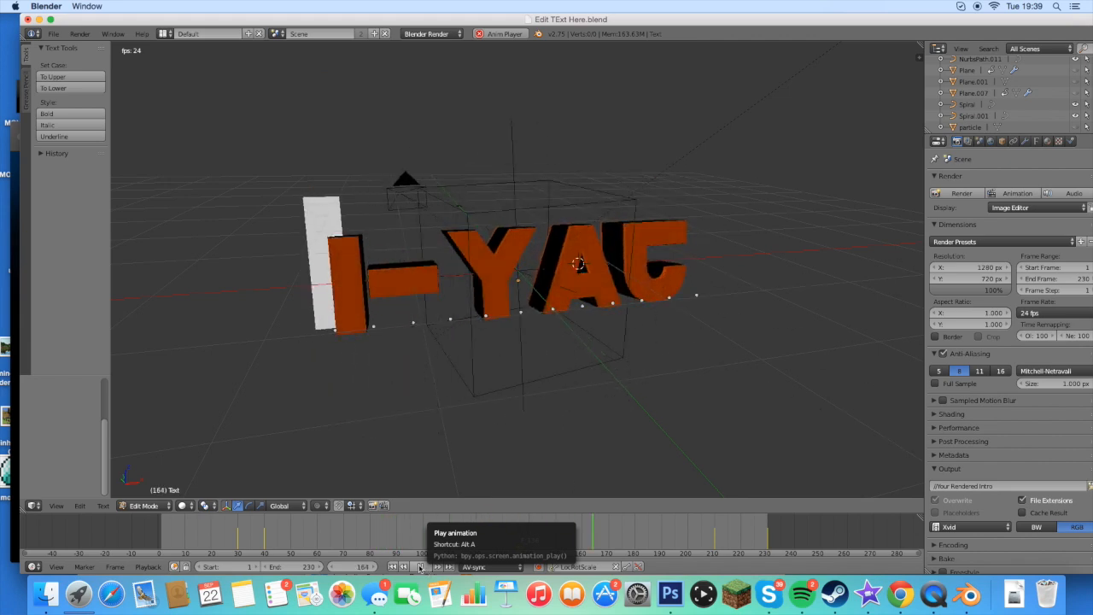
click(420, 567)
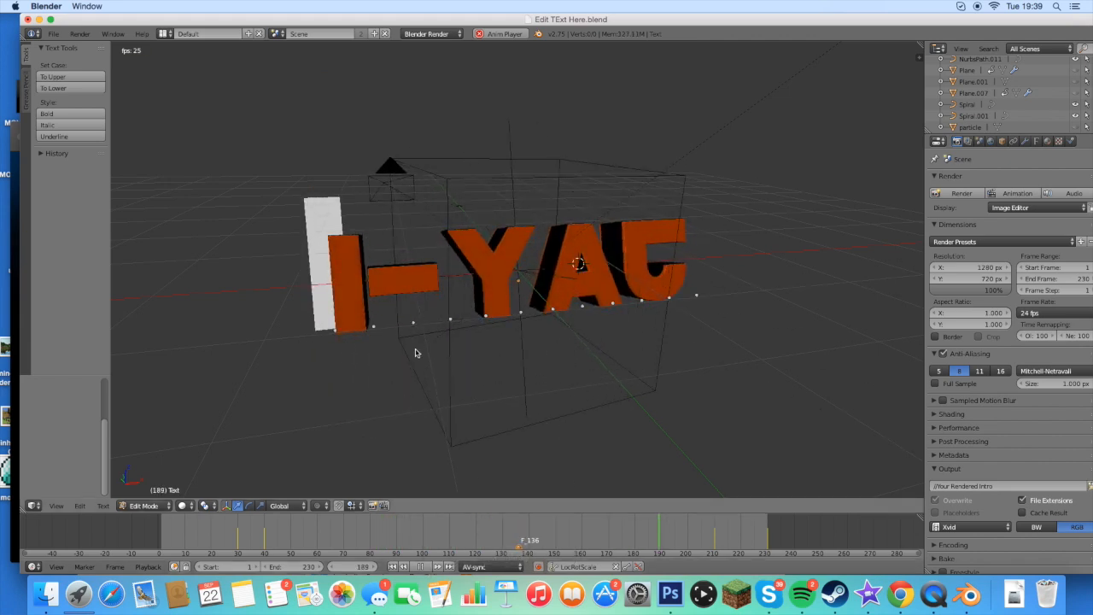
click(424, 567)
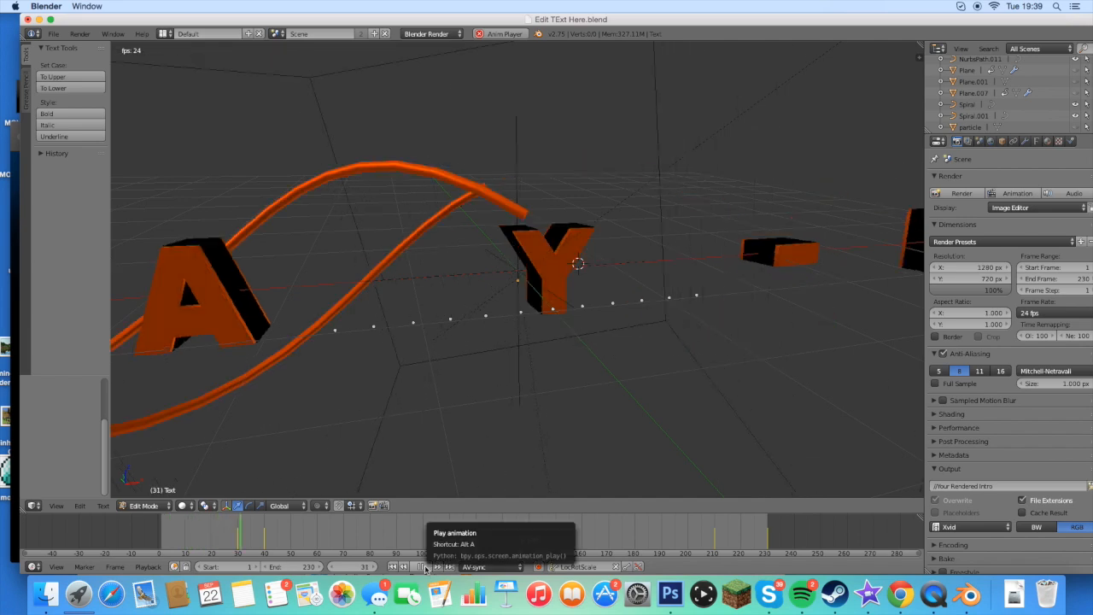
click(423, 566)
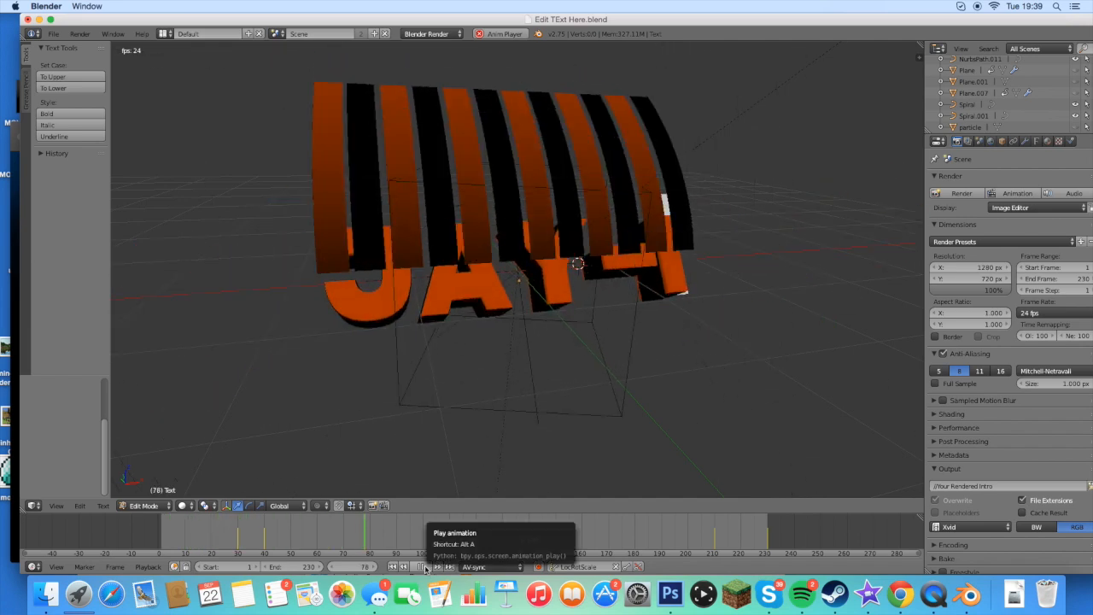
click(424, 567)
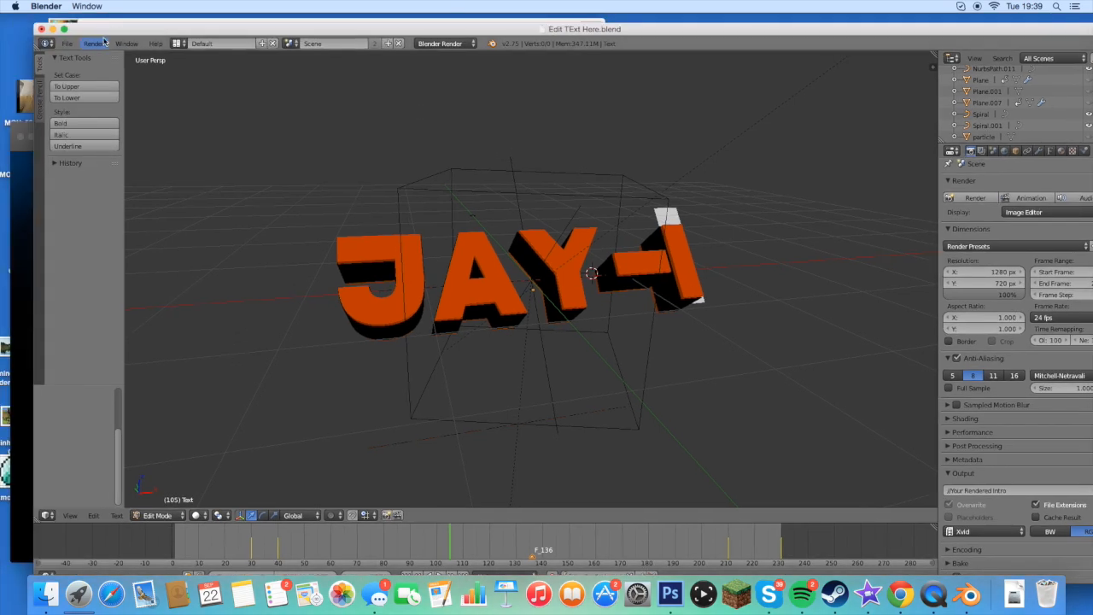
- Render the whole animation to an mp4 and pause its playback in QuickTime Player
click(67, 44)
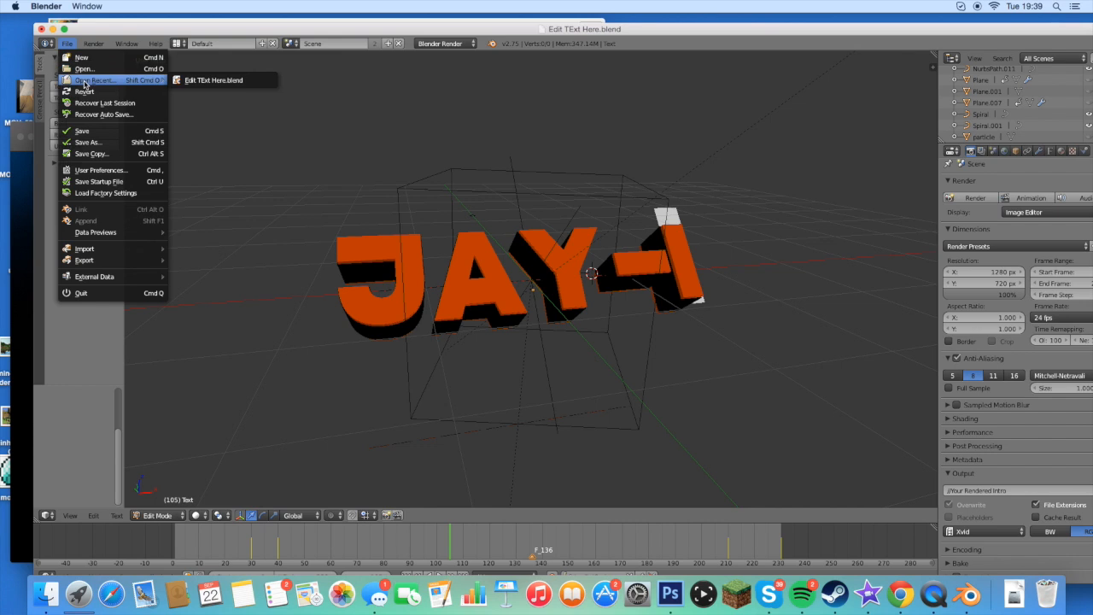
click(94, 45)
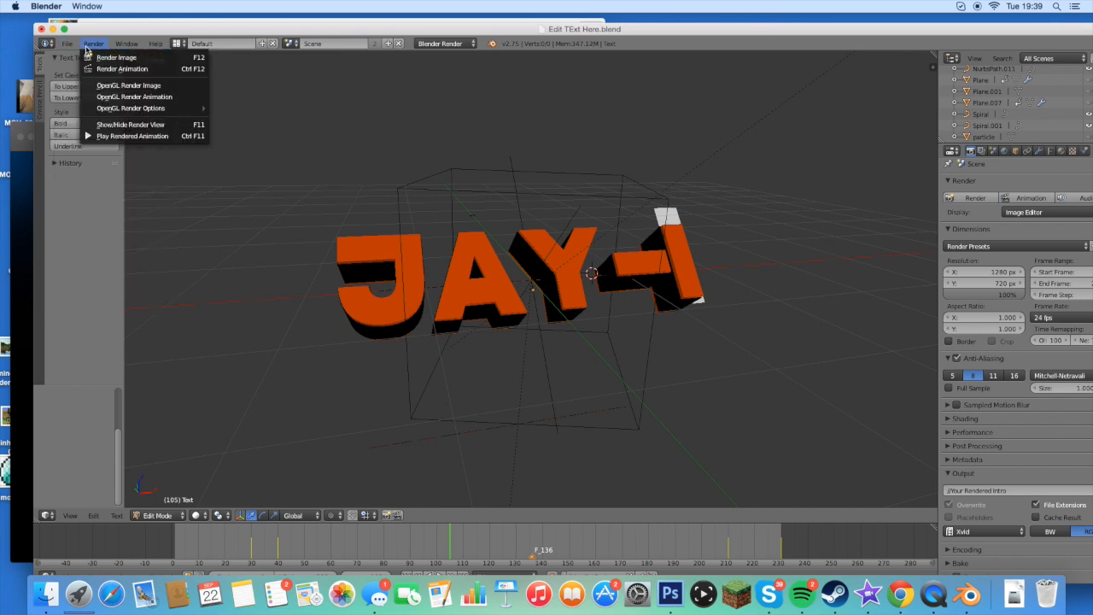
click(116, 58)
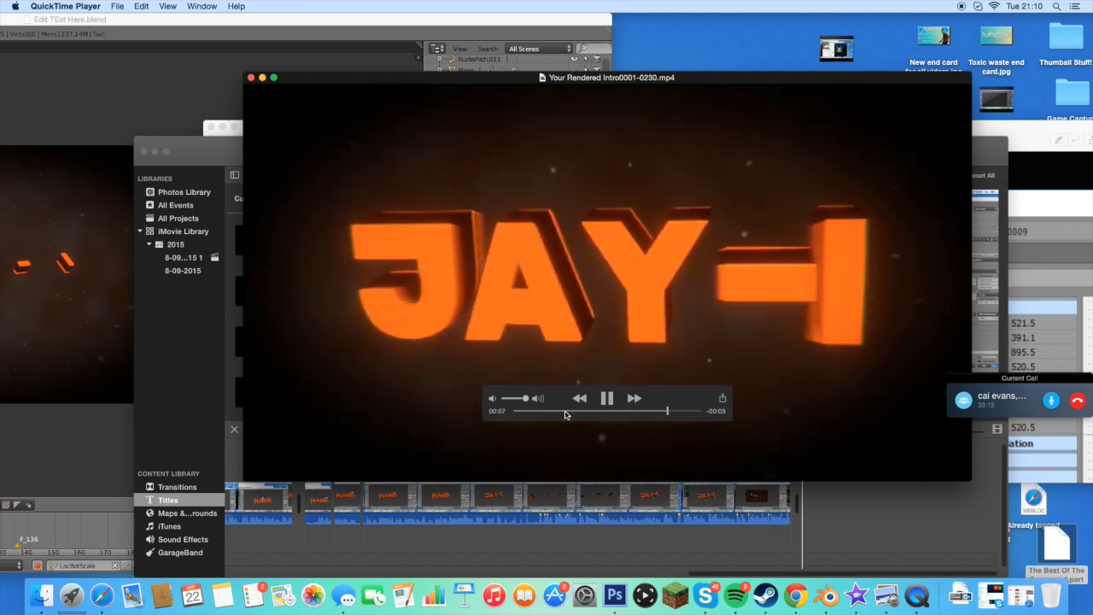
click(608, 398)
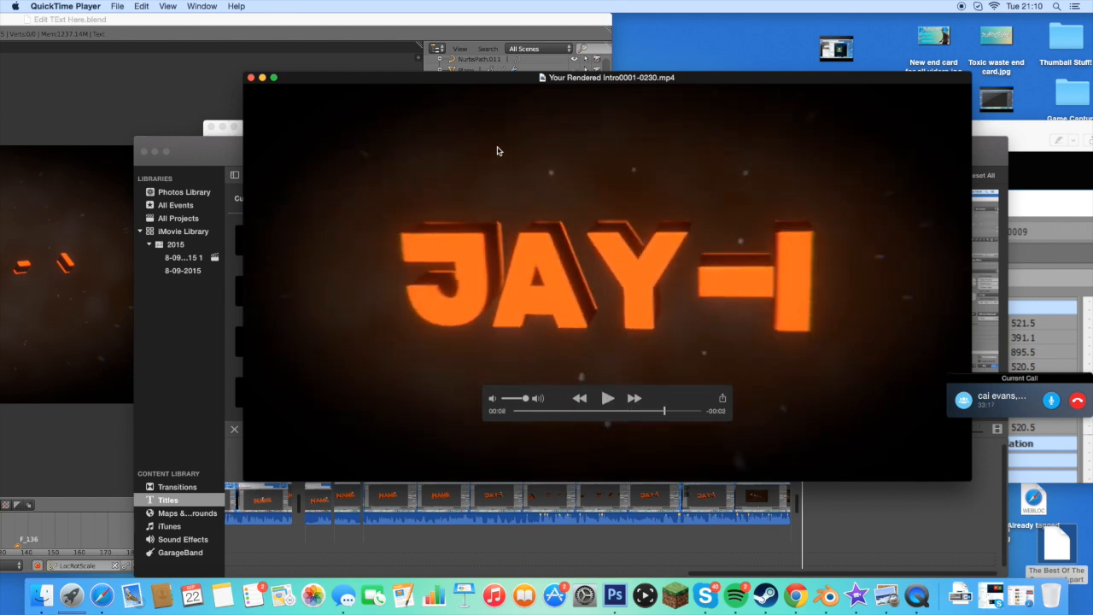